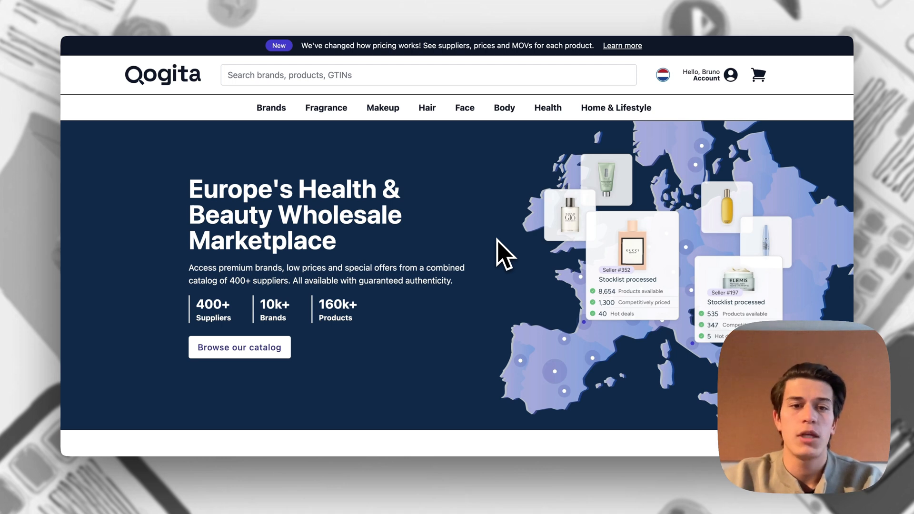
# Open All Products from the homepage's 'Browse our catalog' link.
pyautogui.click(239, 347)
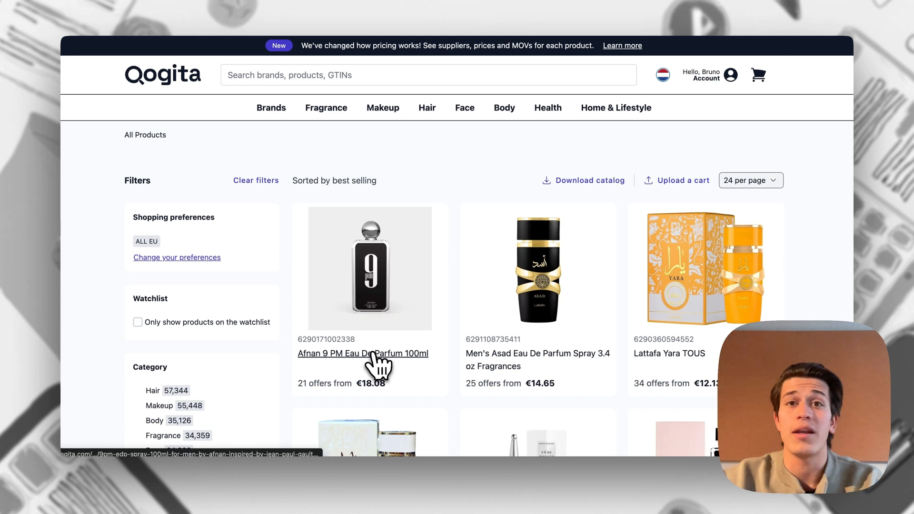
# Open the Afnan 9 PM Eau De Parfum 100ml page from the catalog grid.
pyautogui.click(362, 353)
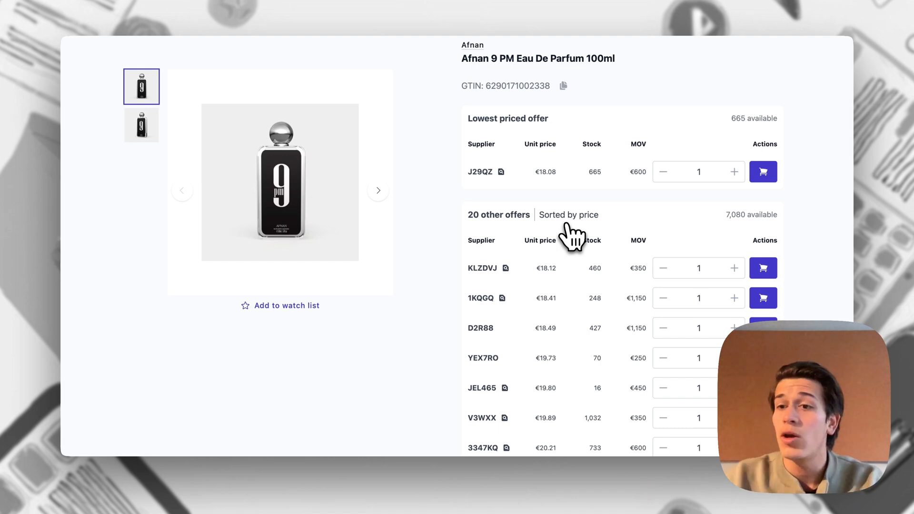
pyautogui.moveTo(481, 332)
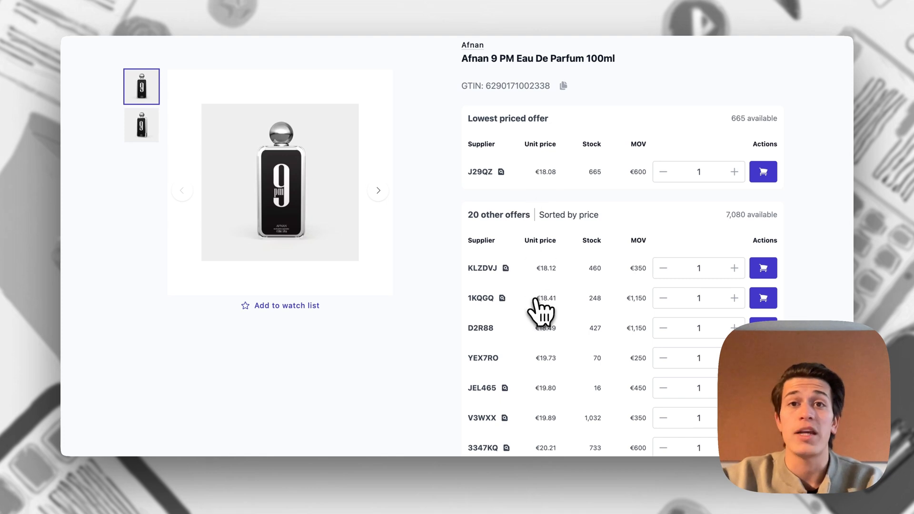
pyautogui.moveTo(596, 296)
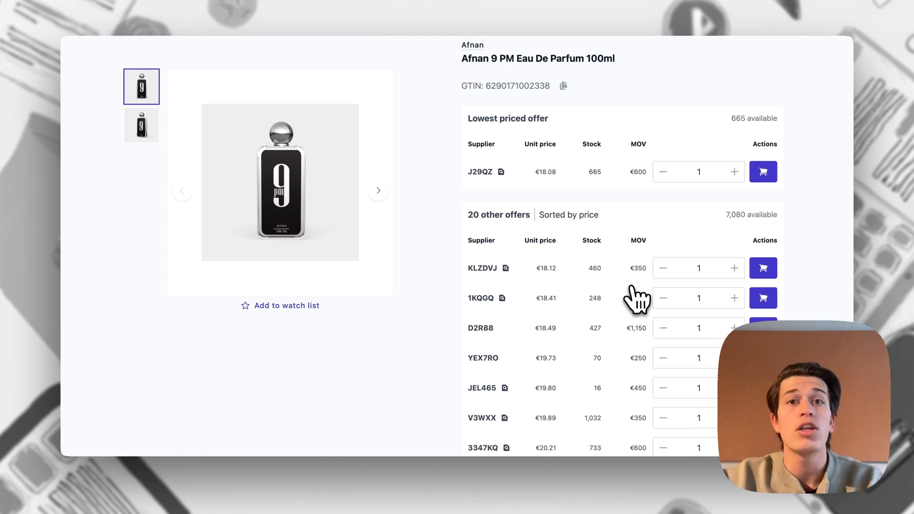
pyautogui.moveTo(508, 268)
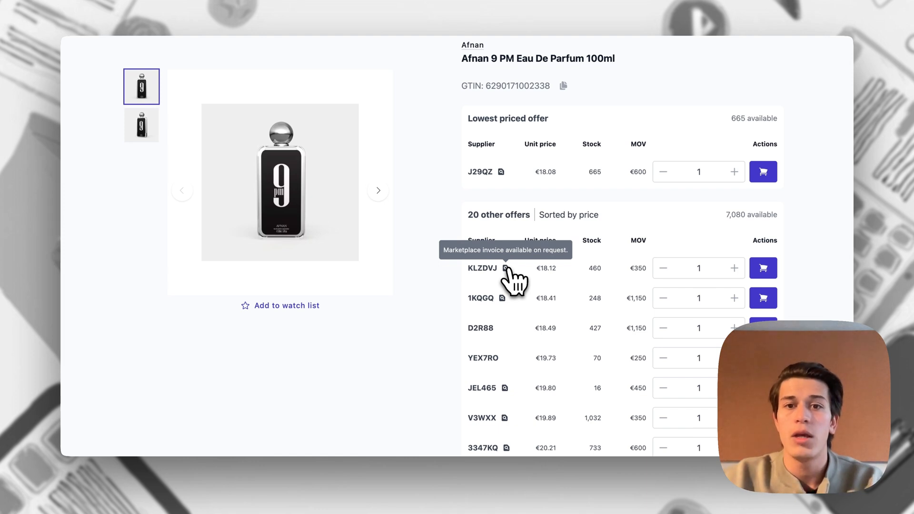
# Scroll past the offers list to the Afnan 9 PM price history chart.
pyautogui.scroll(-3)
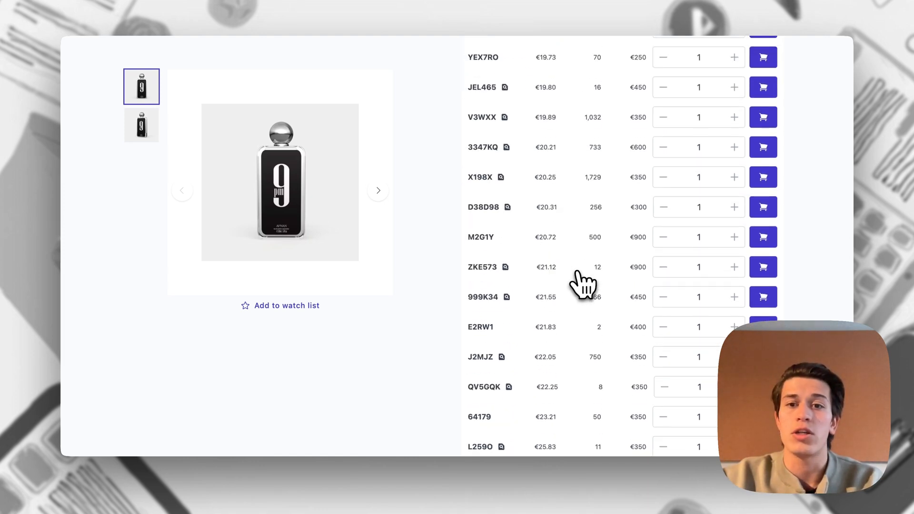
pyautogui.scroll(-3)
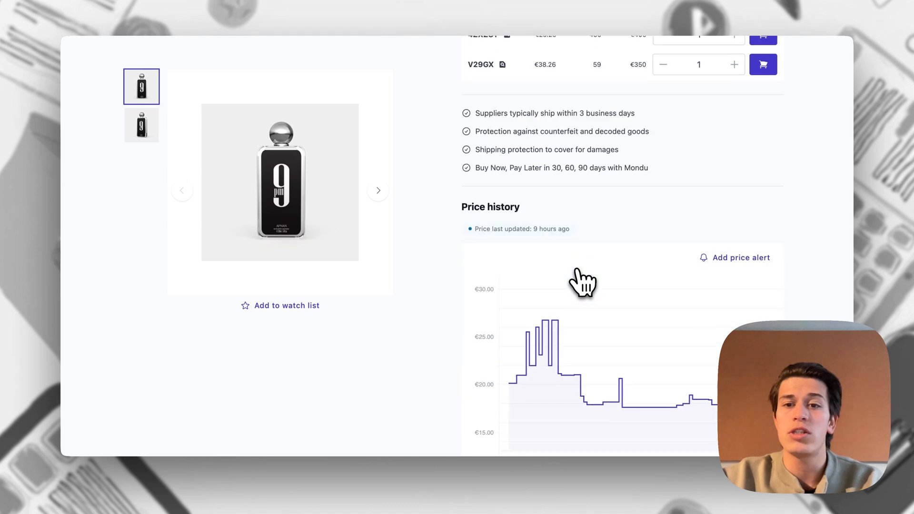
pyautogui.scroll(-3)
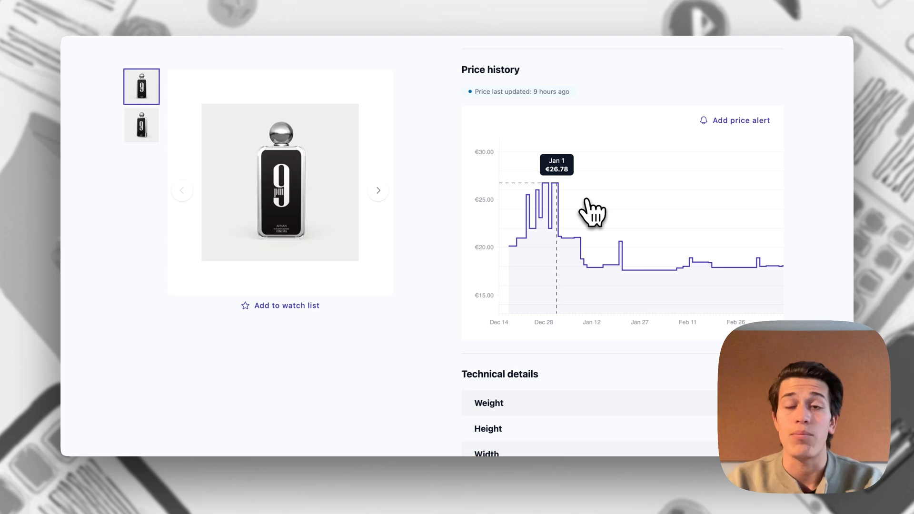
pyautogui.moveTo(619, 188)
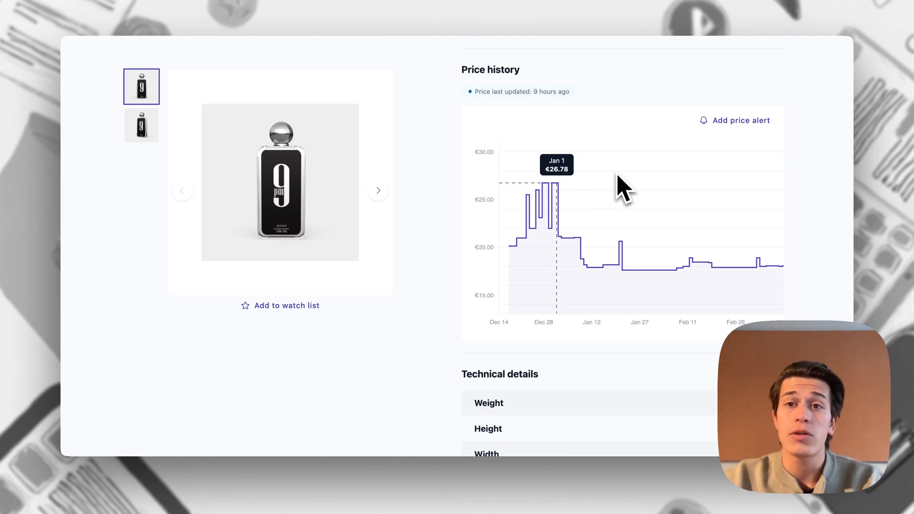
# Create a price alert with target price 17 and minimum quantity 10, then confirm.
pyautogui.click(739, 120)
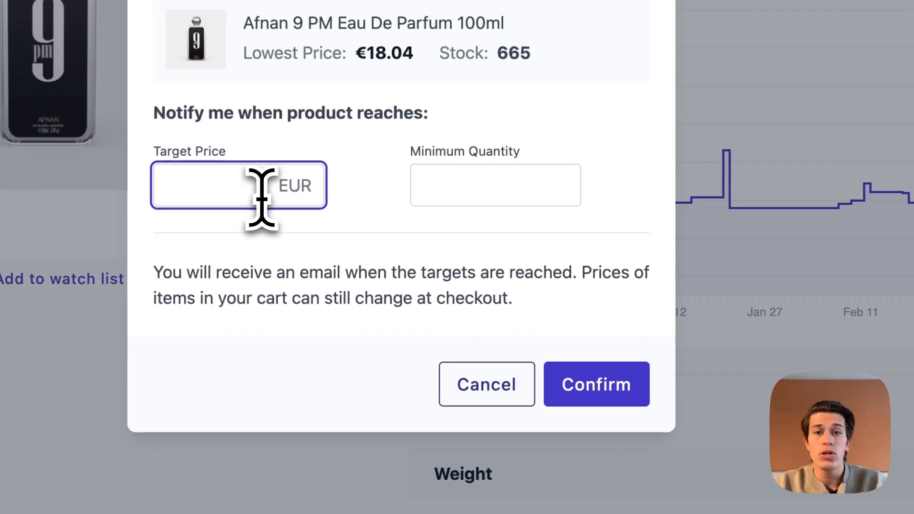
pyautogui.write('17')
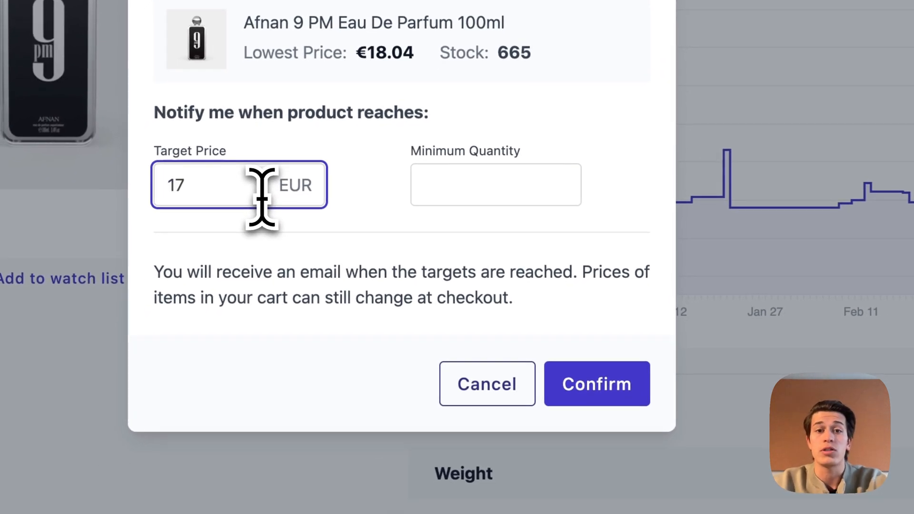
pyautogui.click(496, 184)
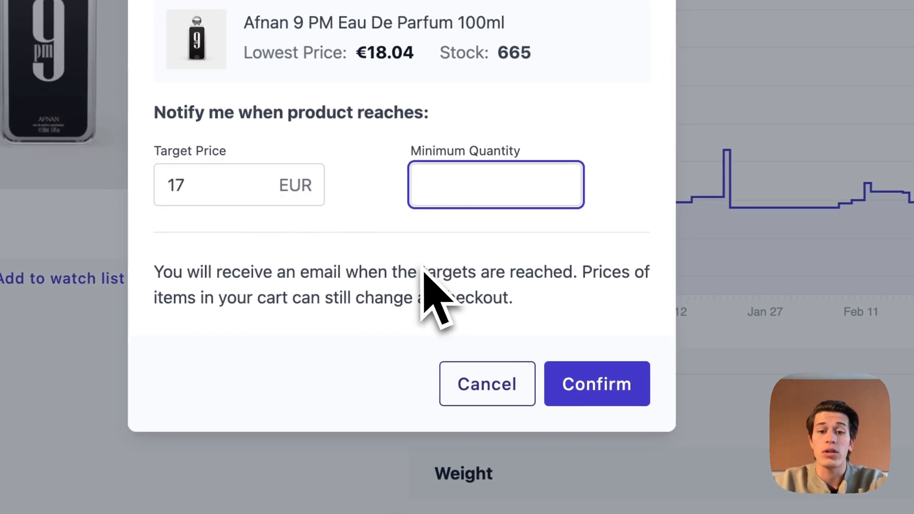
pyautogui.write('10')
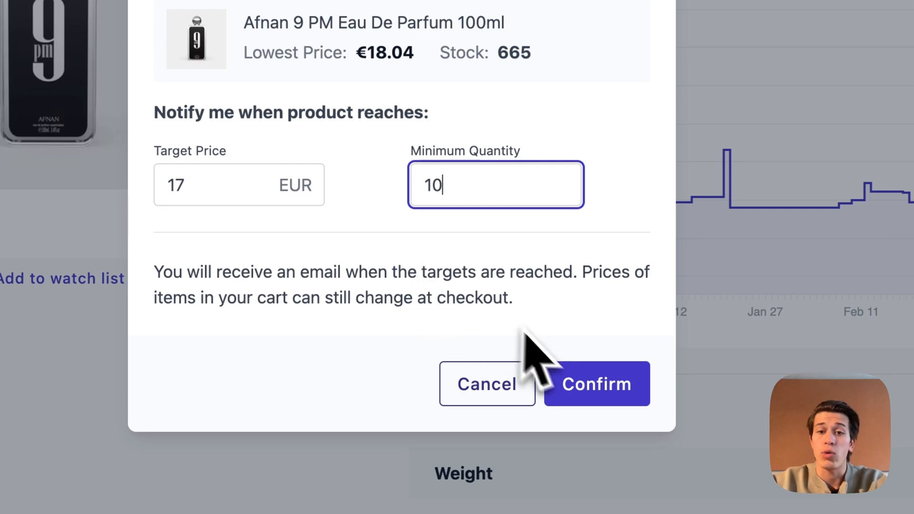
pyautogui.click(596, 383)
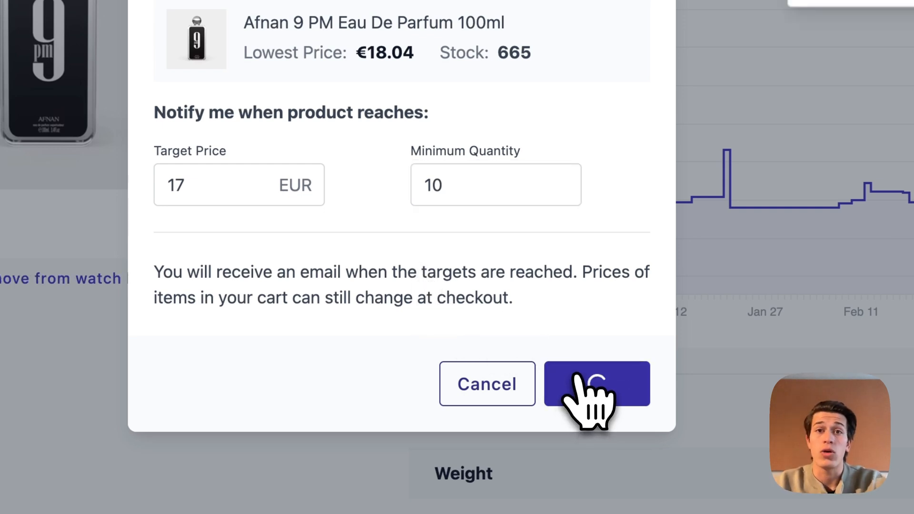
pyautogui.click(597, 383)
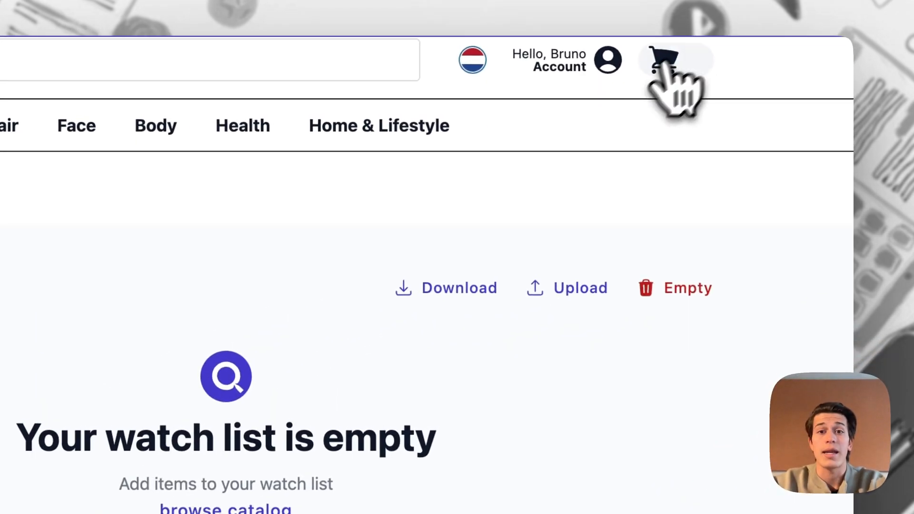
# Open the shopping cart from the header, then return to the Afnan 9 PM offers.
pyautogui.click(665, 57)
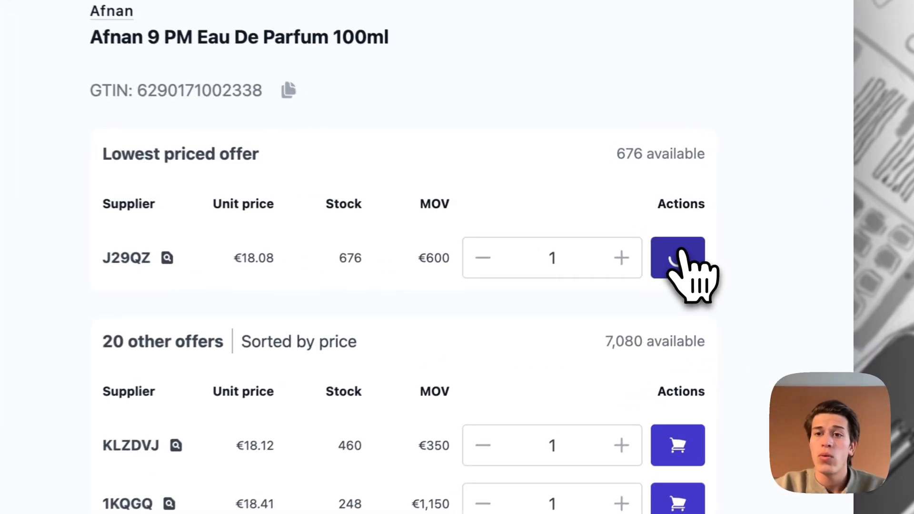
# Add one unit of the lowest priced J29QZ offer (€18.08) to the cart.
pyautogui.click(676, 258)
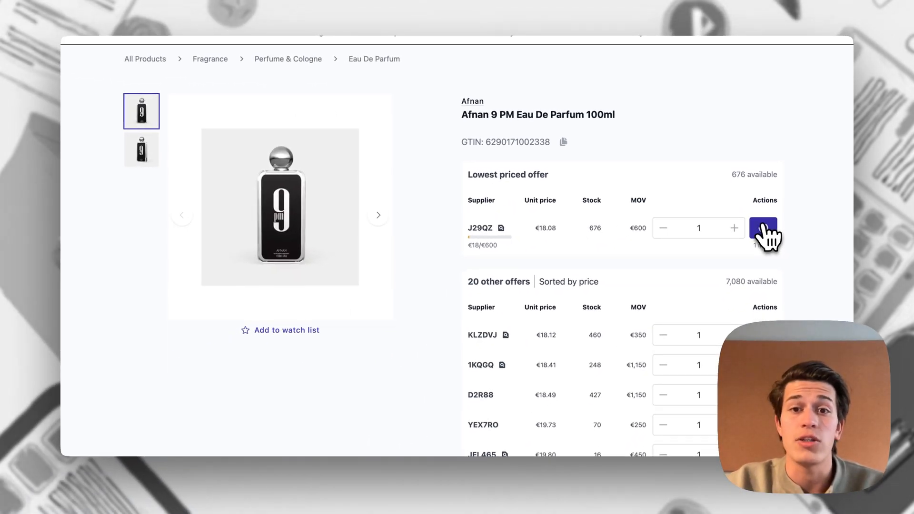
pyautogui.click(762, 228)
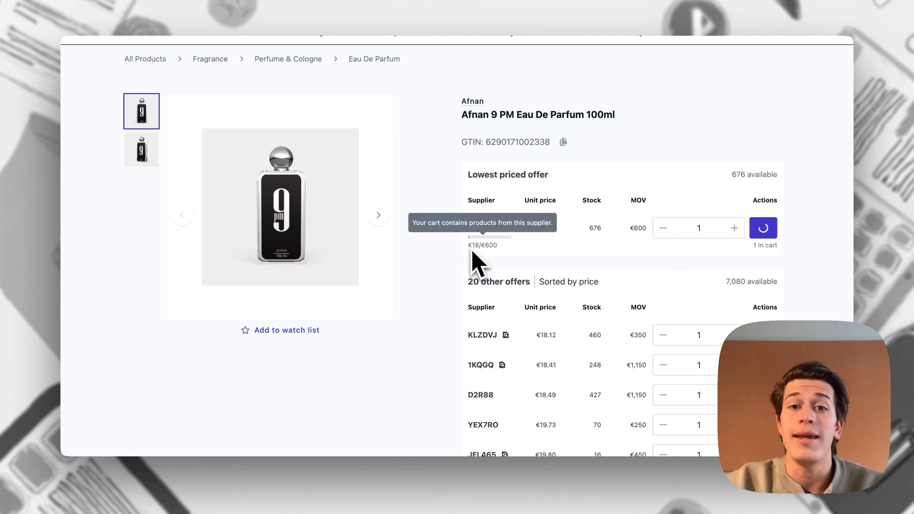
pyautogui.click(763, 228)
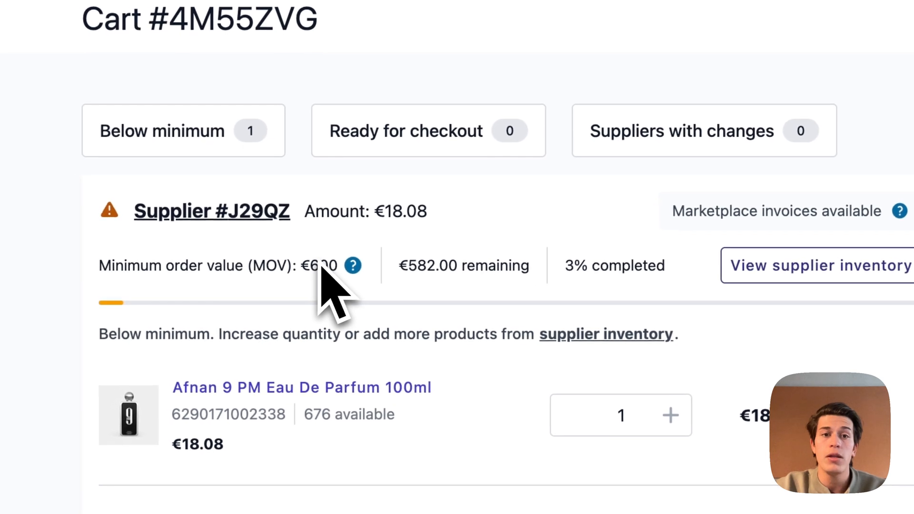
pyautogui.moveTo(445, 289)
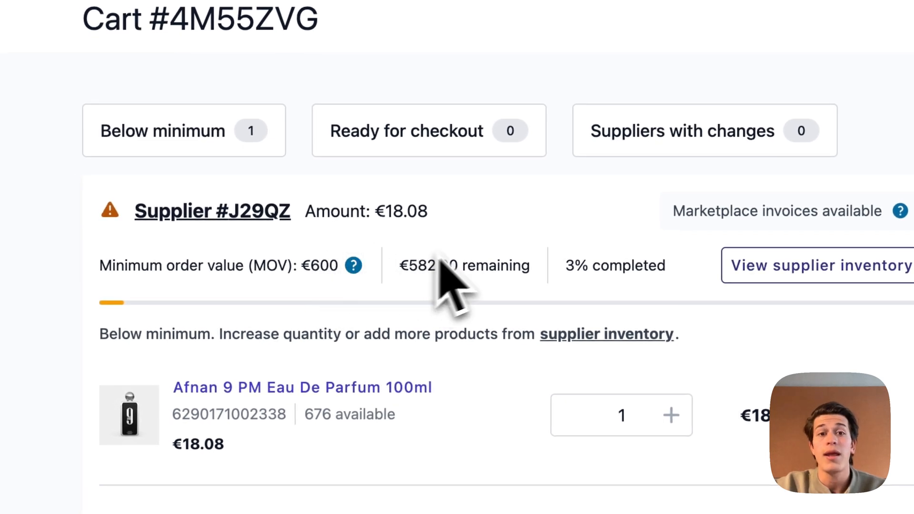